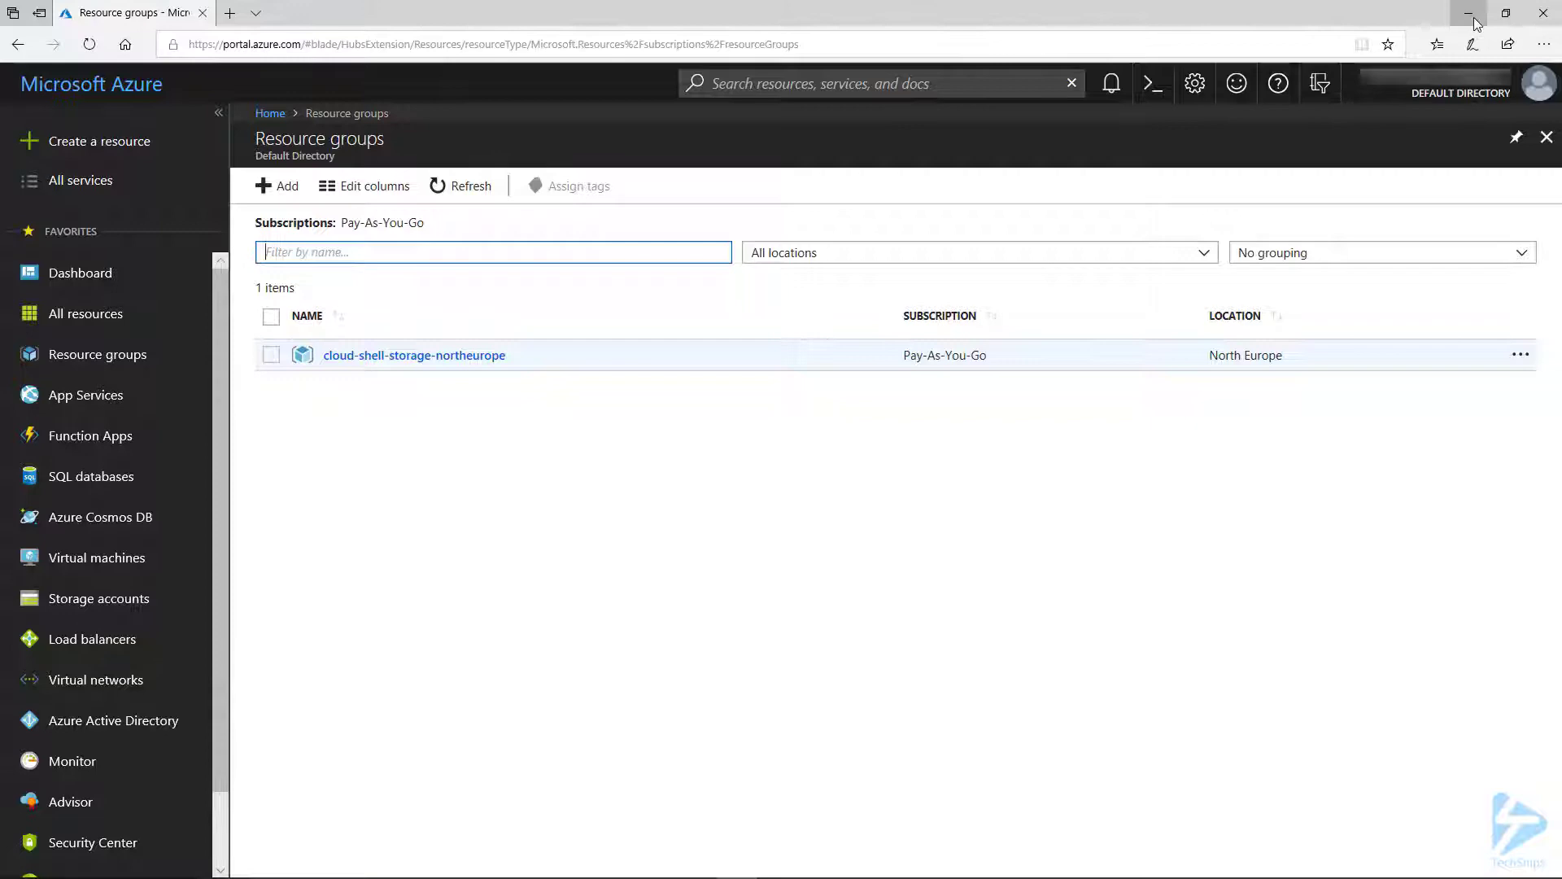
- Minimize the Edge window with the Azure portal to return to the script
left_click(1470, 13)
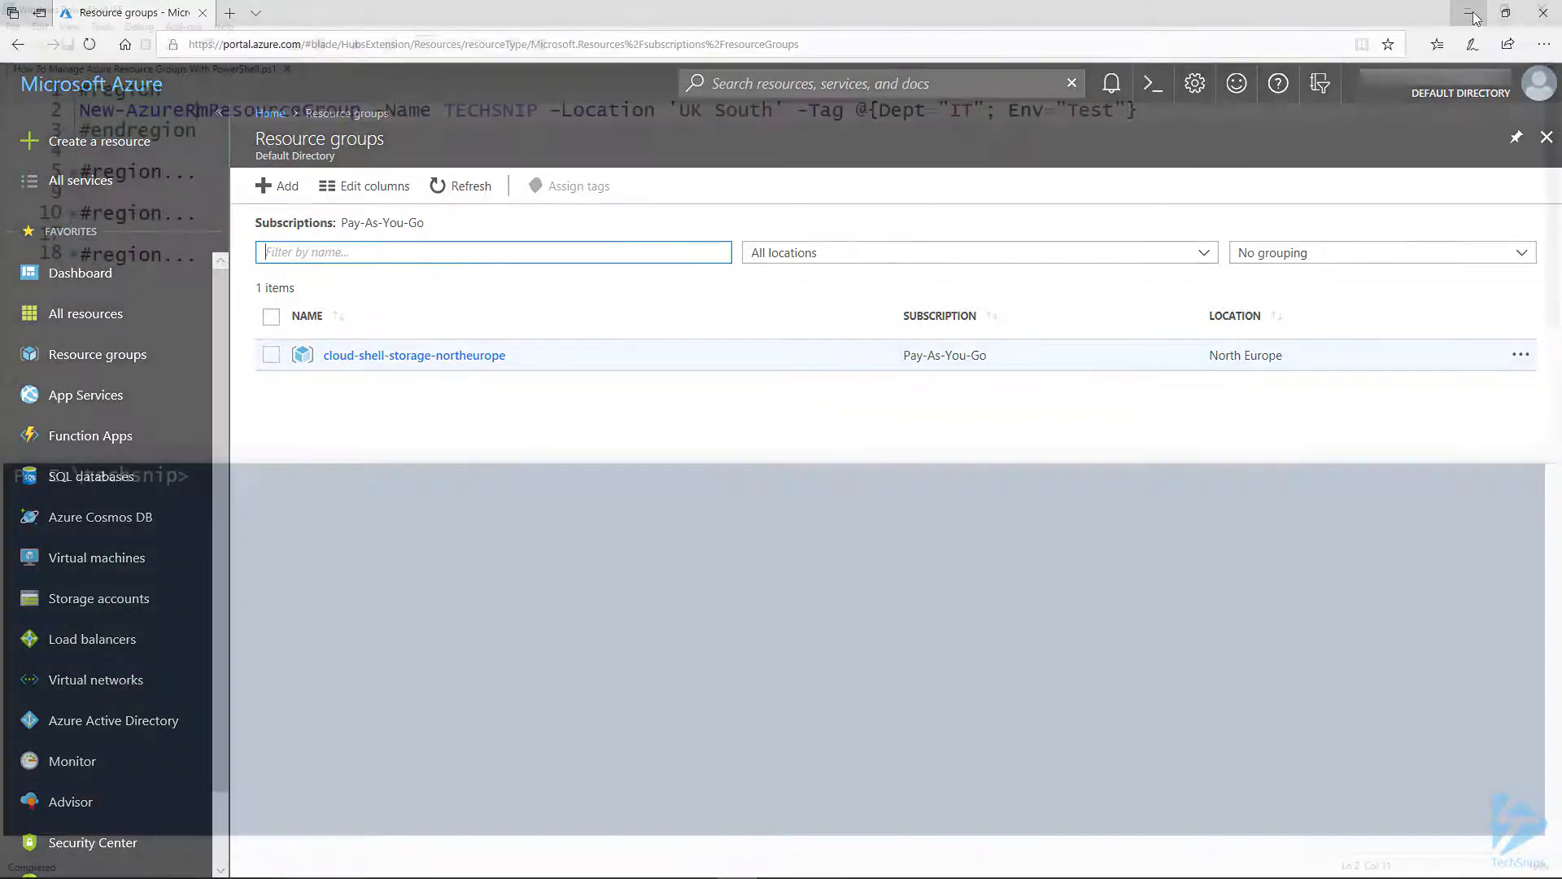
- Run the New-AzureRmResourceGroup line to create TECHSNIP in UK South with Dept IT, Env Test tags
left_click(1471, 11)
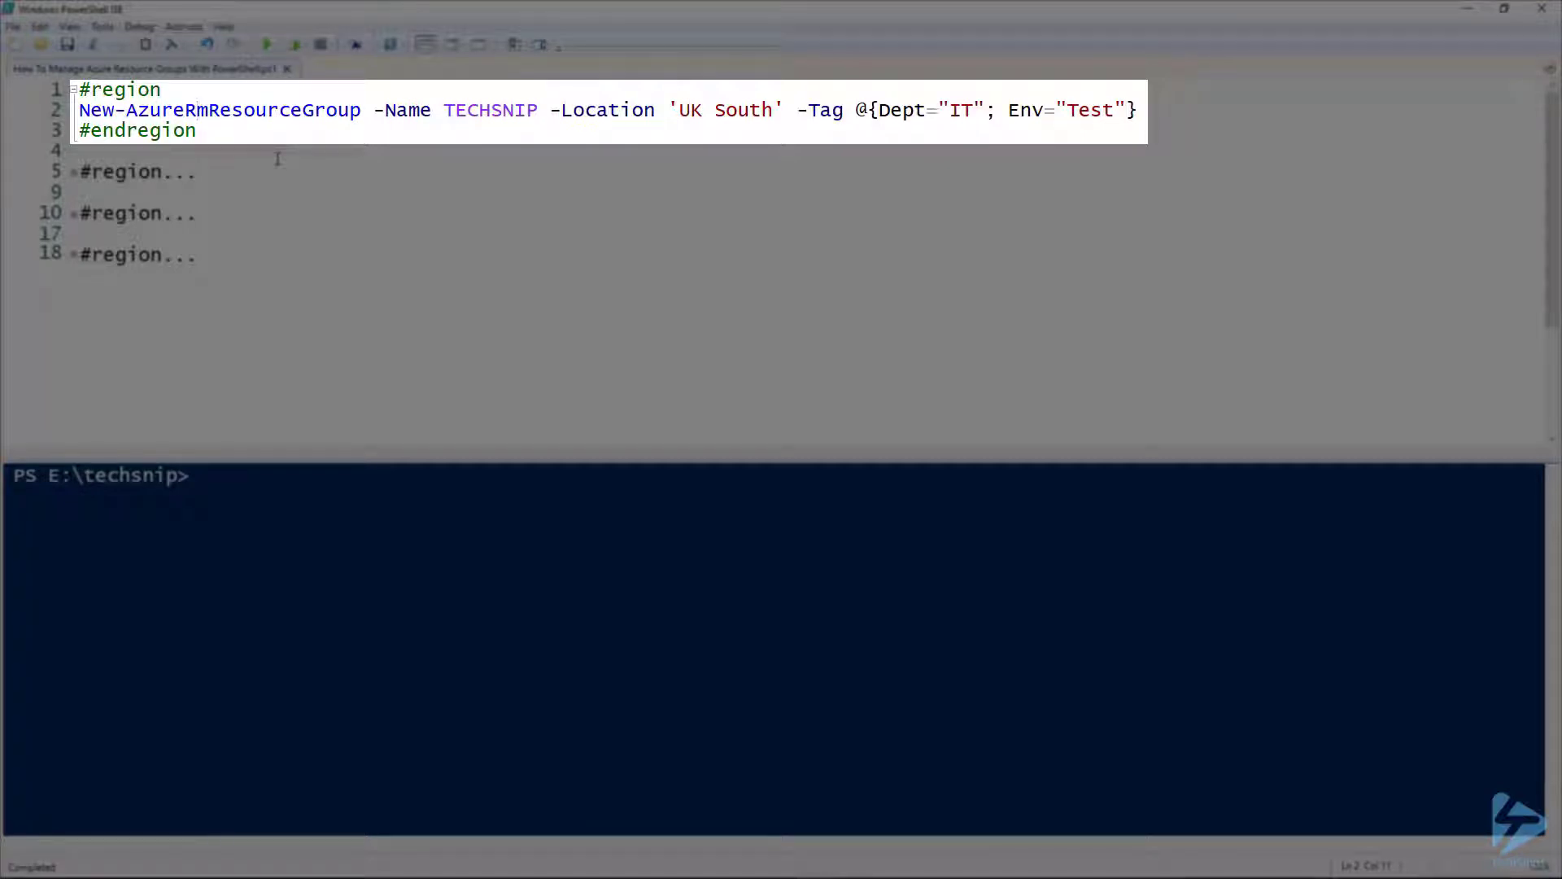
left_click(254, 109)
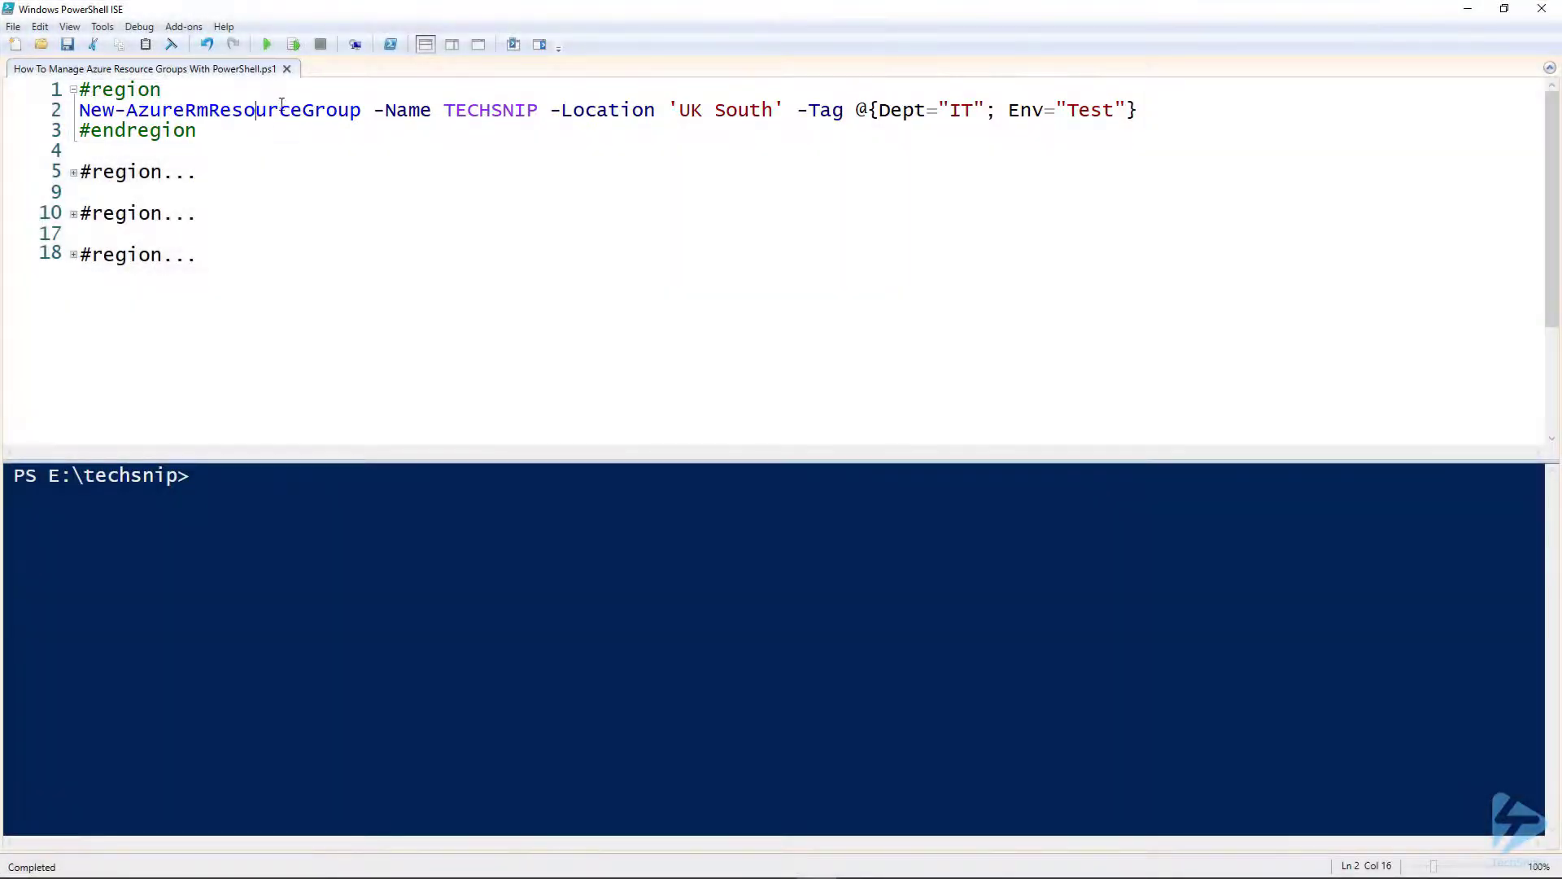
left_click(265, 44)
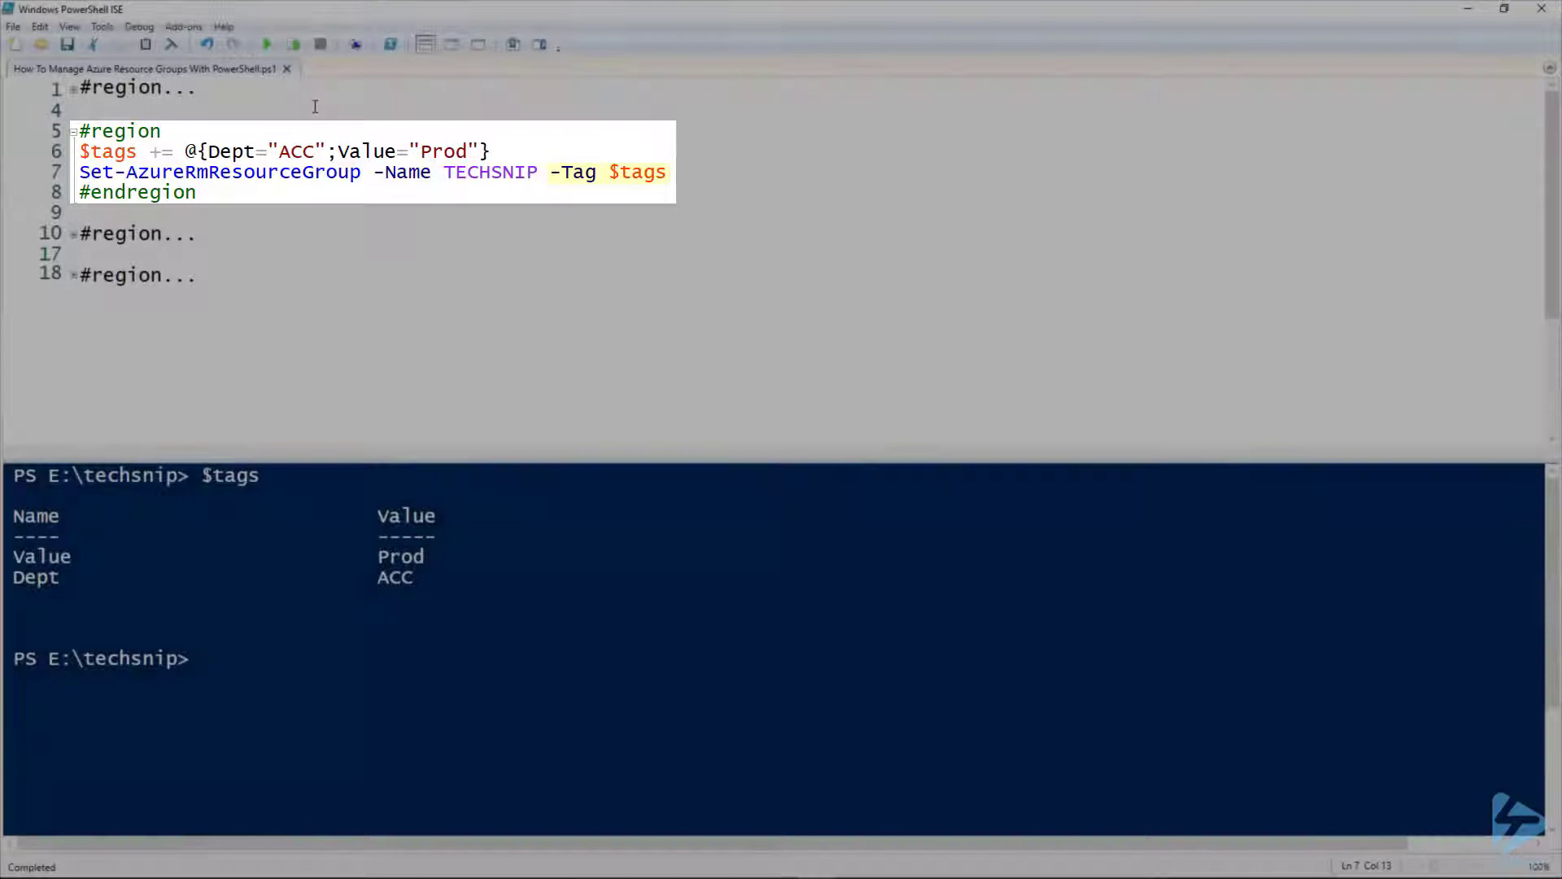
- Run Set-AzureRmResourceGroup so TECHSNIP's tags become Dept=ACC and Value=Prod
left_click(292, 44)
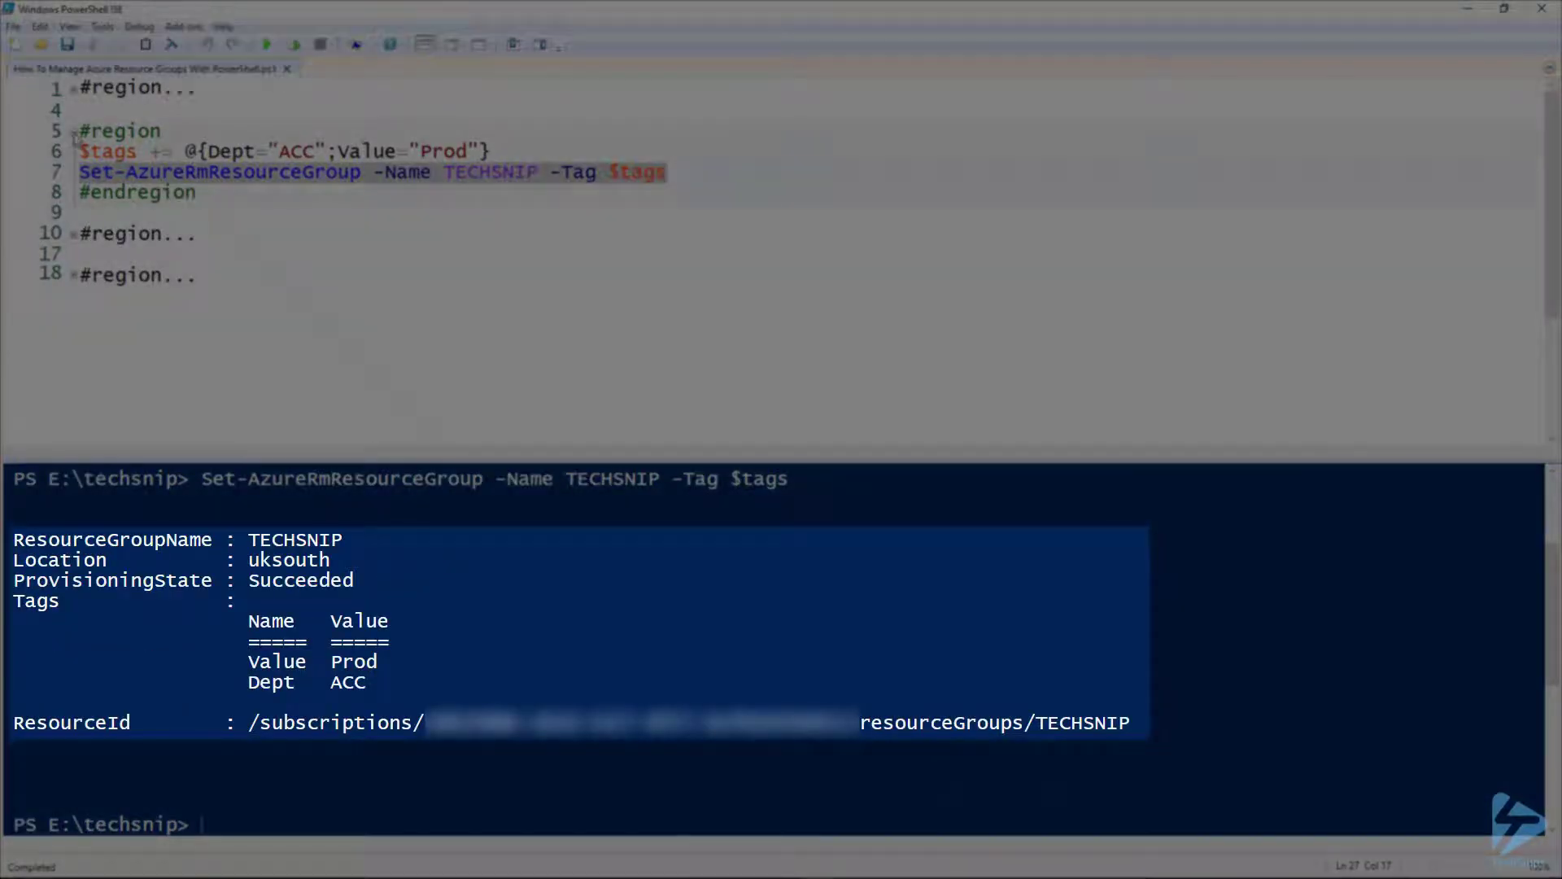
left_click(74, 171)
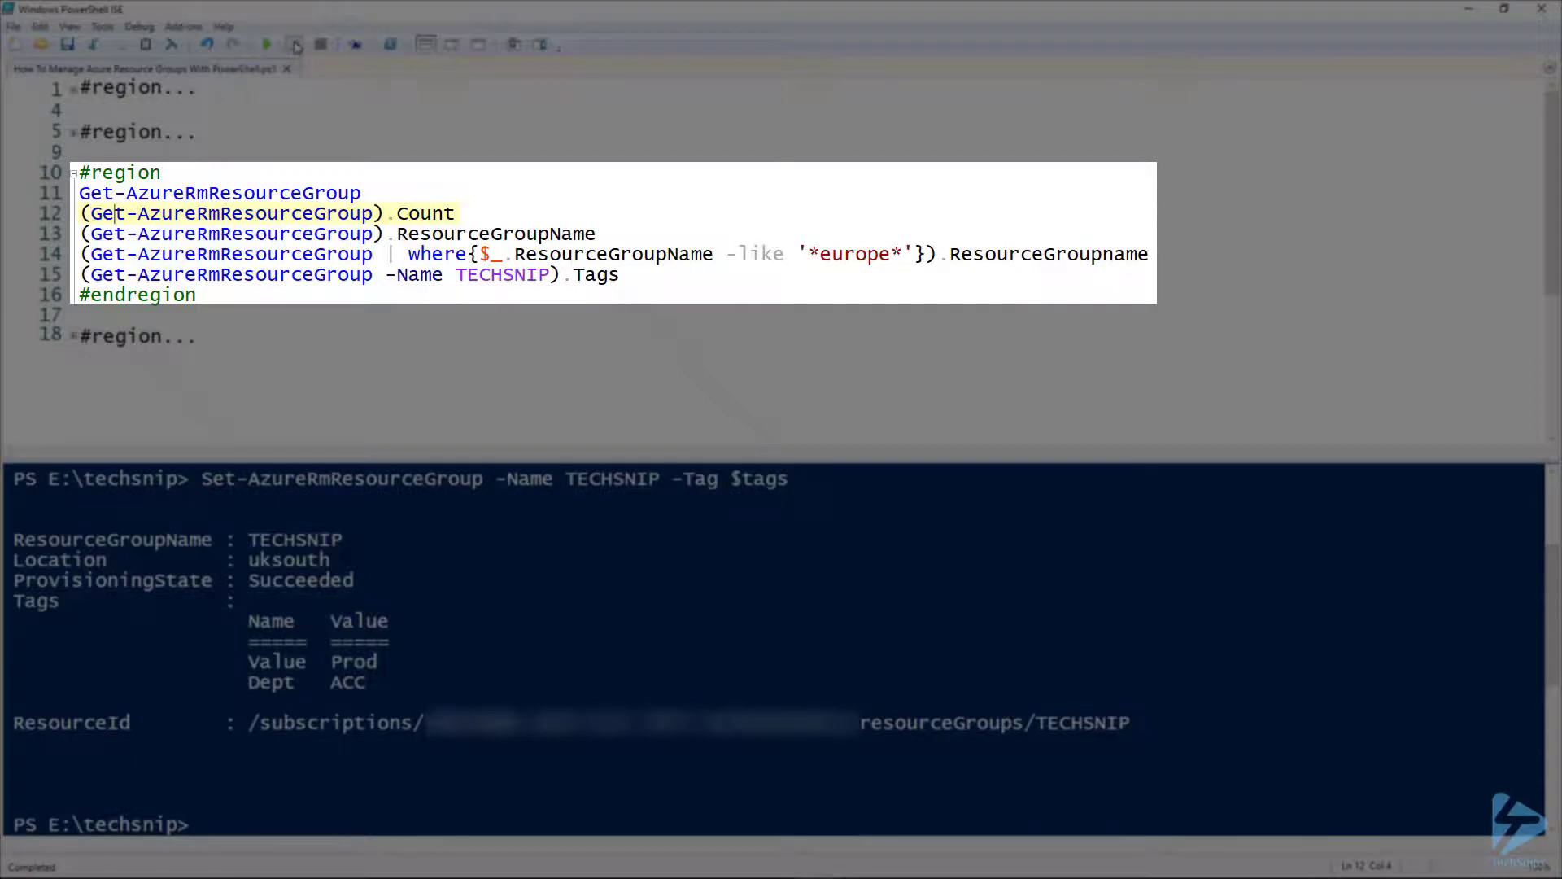
- Run the Get-AzureRmResourceGroup queries returning the group count (2) and all group names
left_click(295, 44)
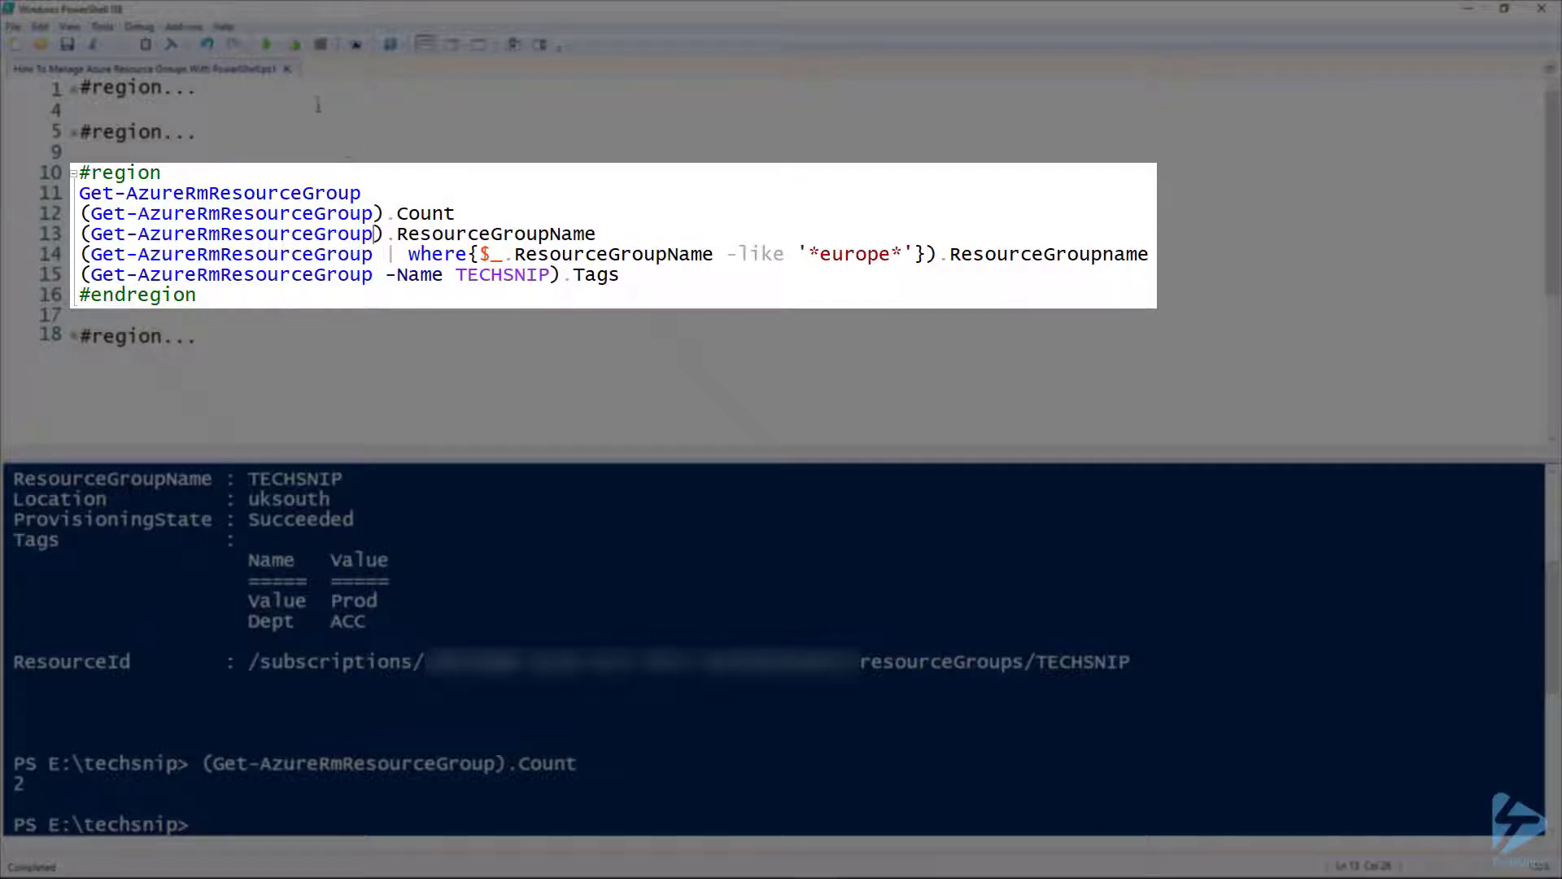
left_click(291, 44)
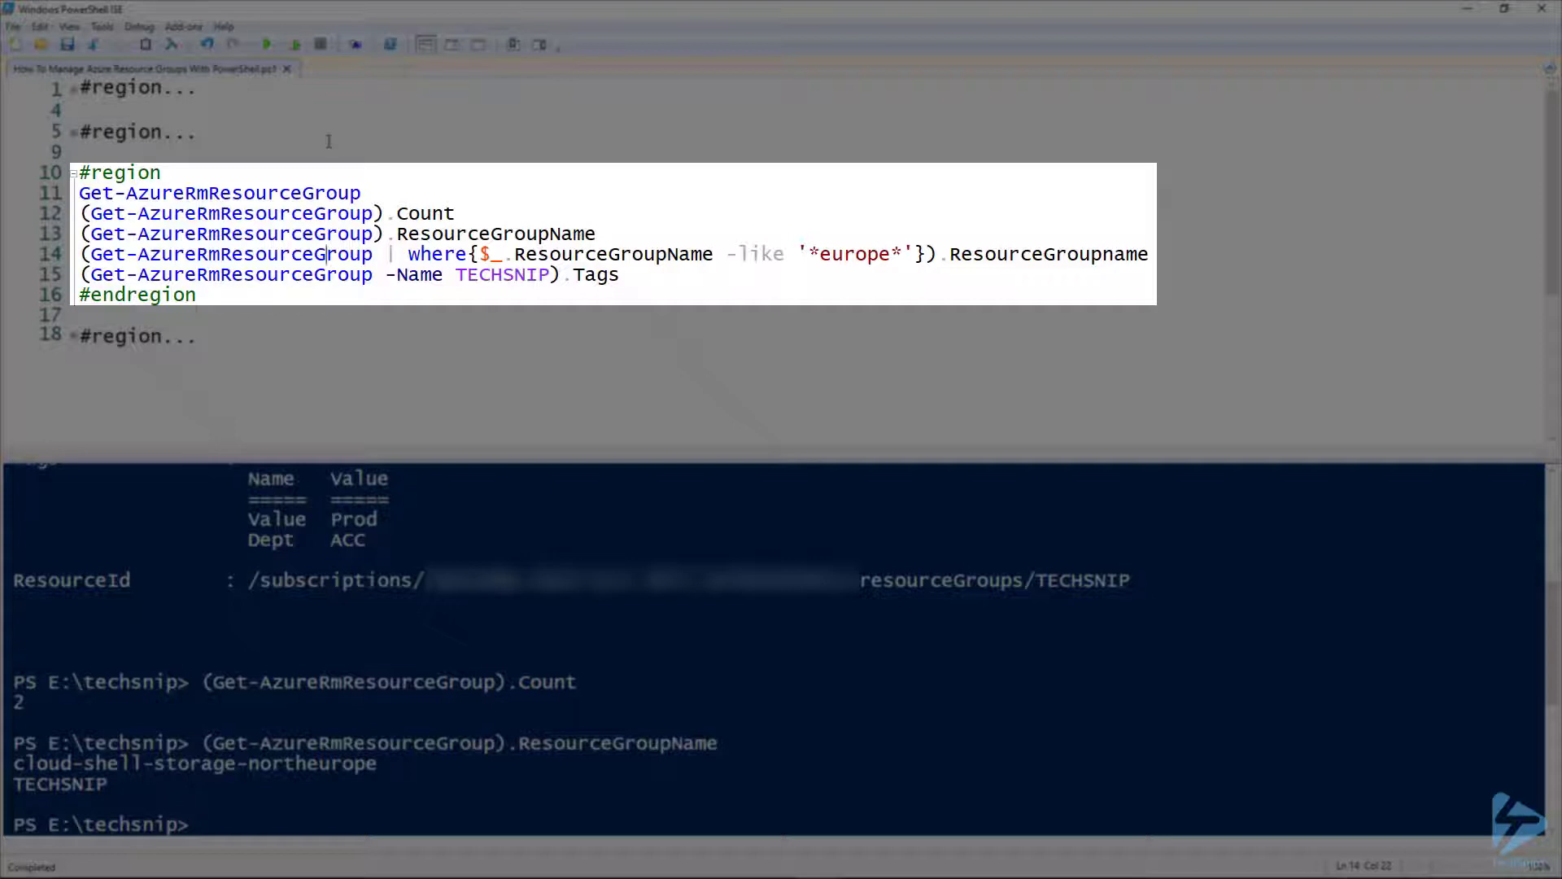
- Run the queries filtering names like '*europe*' and showing TECHSNIP's tags
double_click(605, 254)
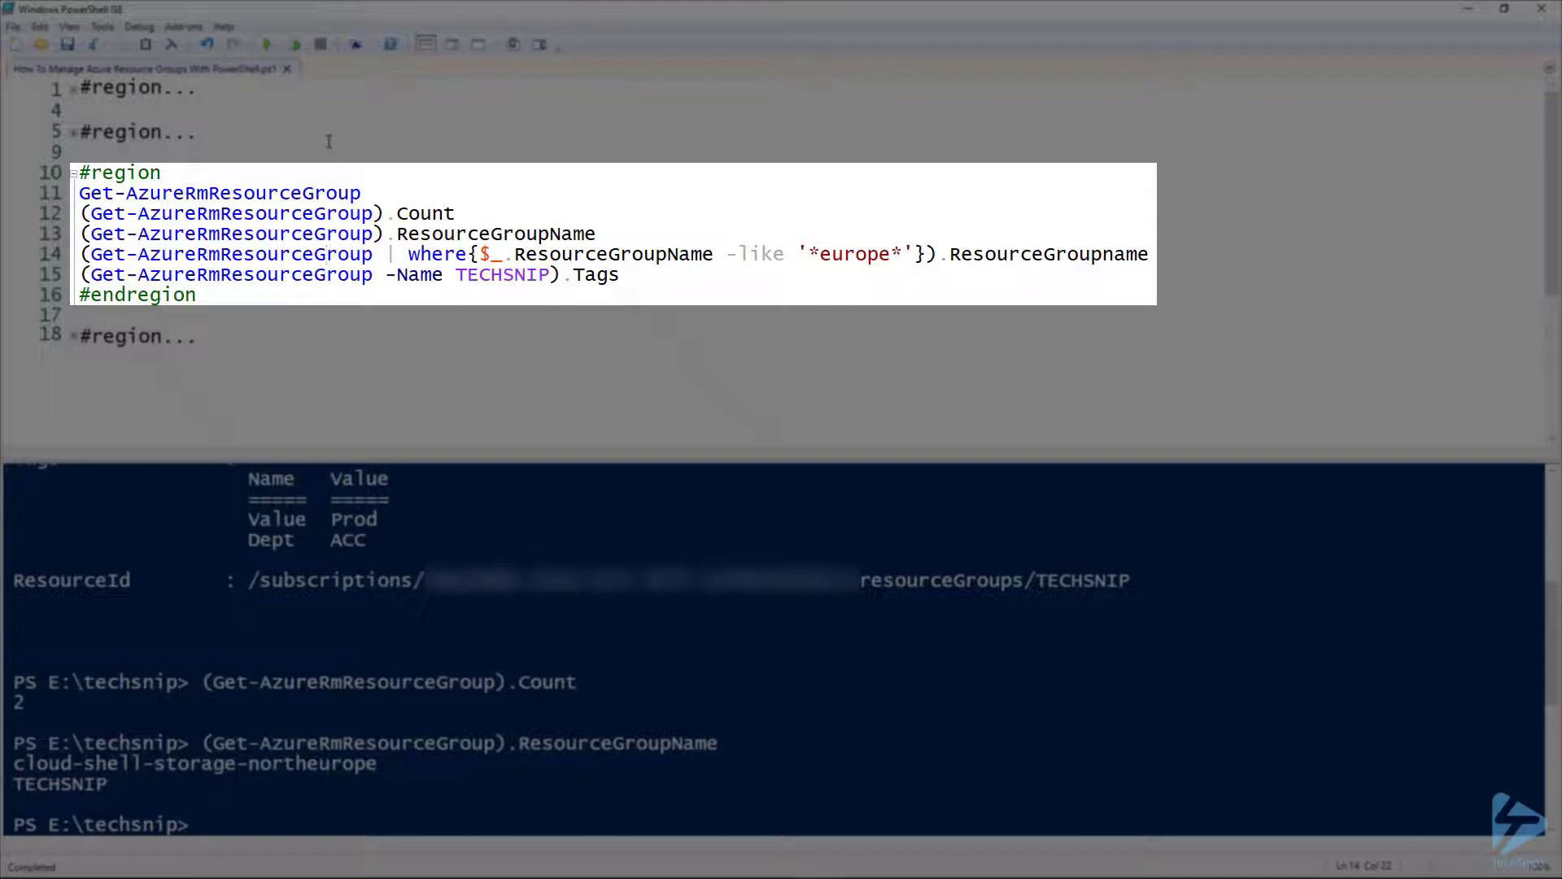
left_click(293, 44)
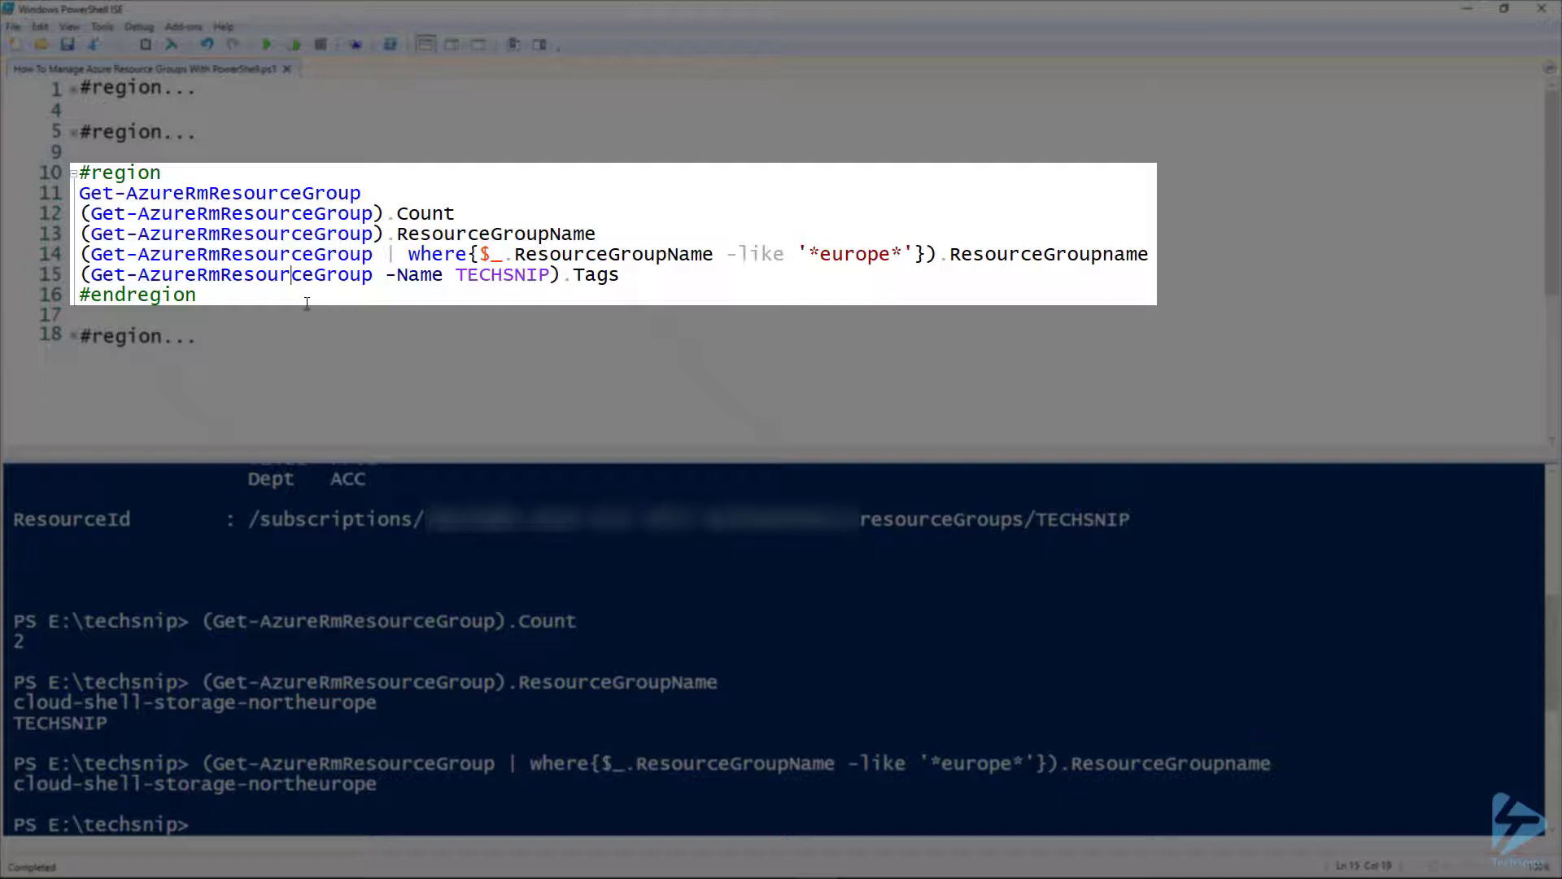
double_click(593, 274)
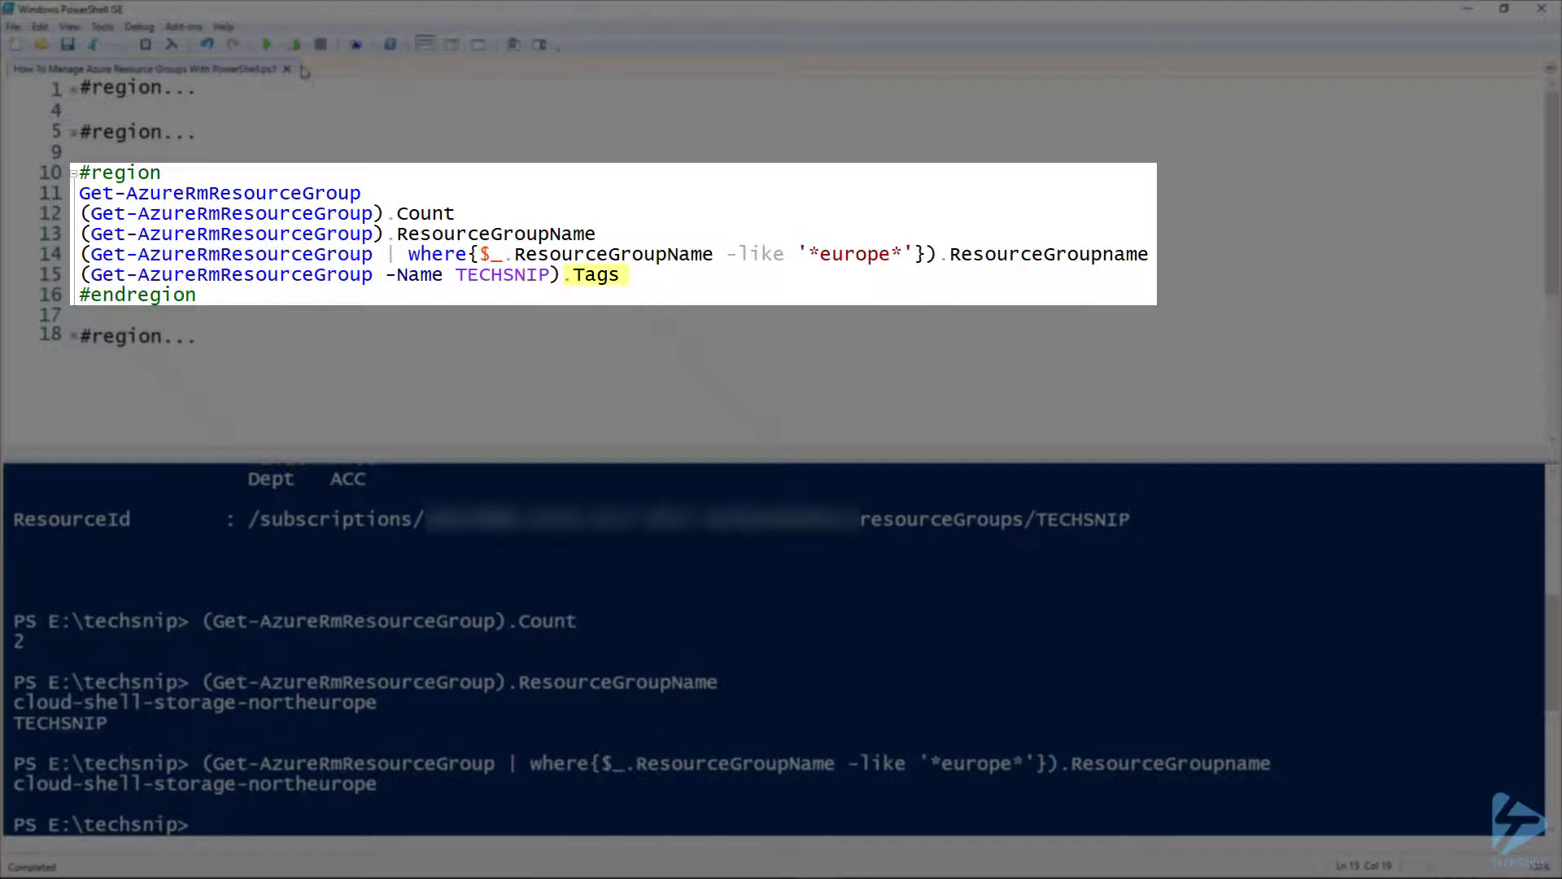
left_click(291, 44)
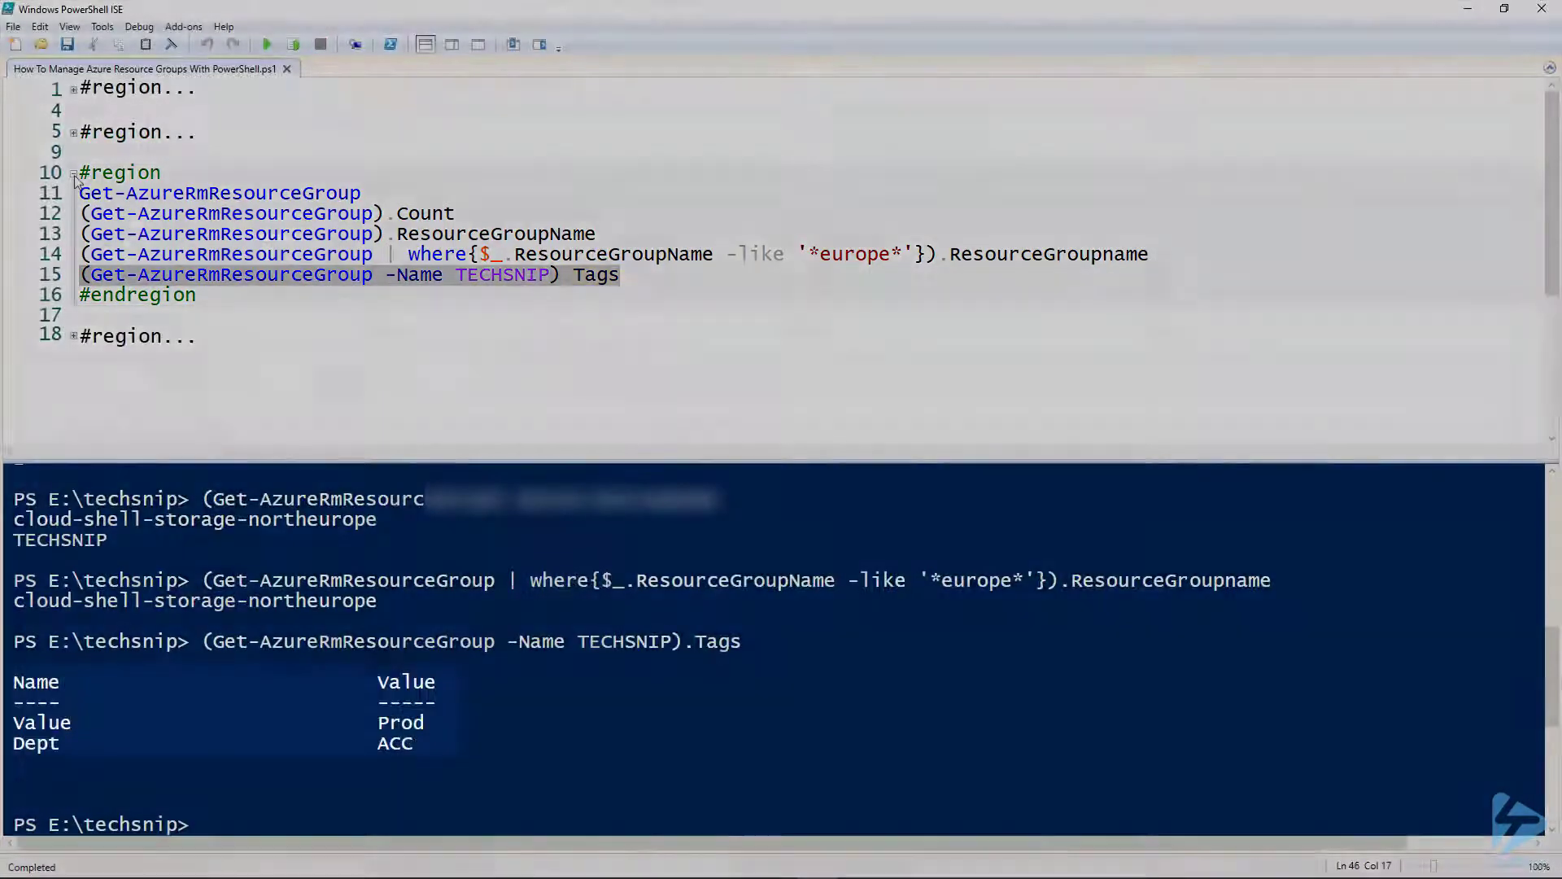
left_click(71, 172)
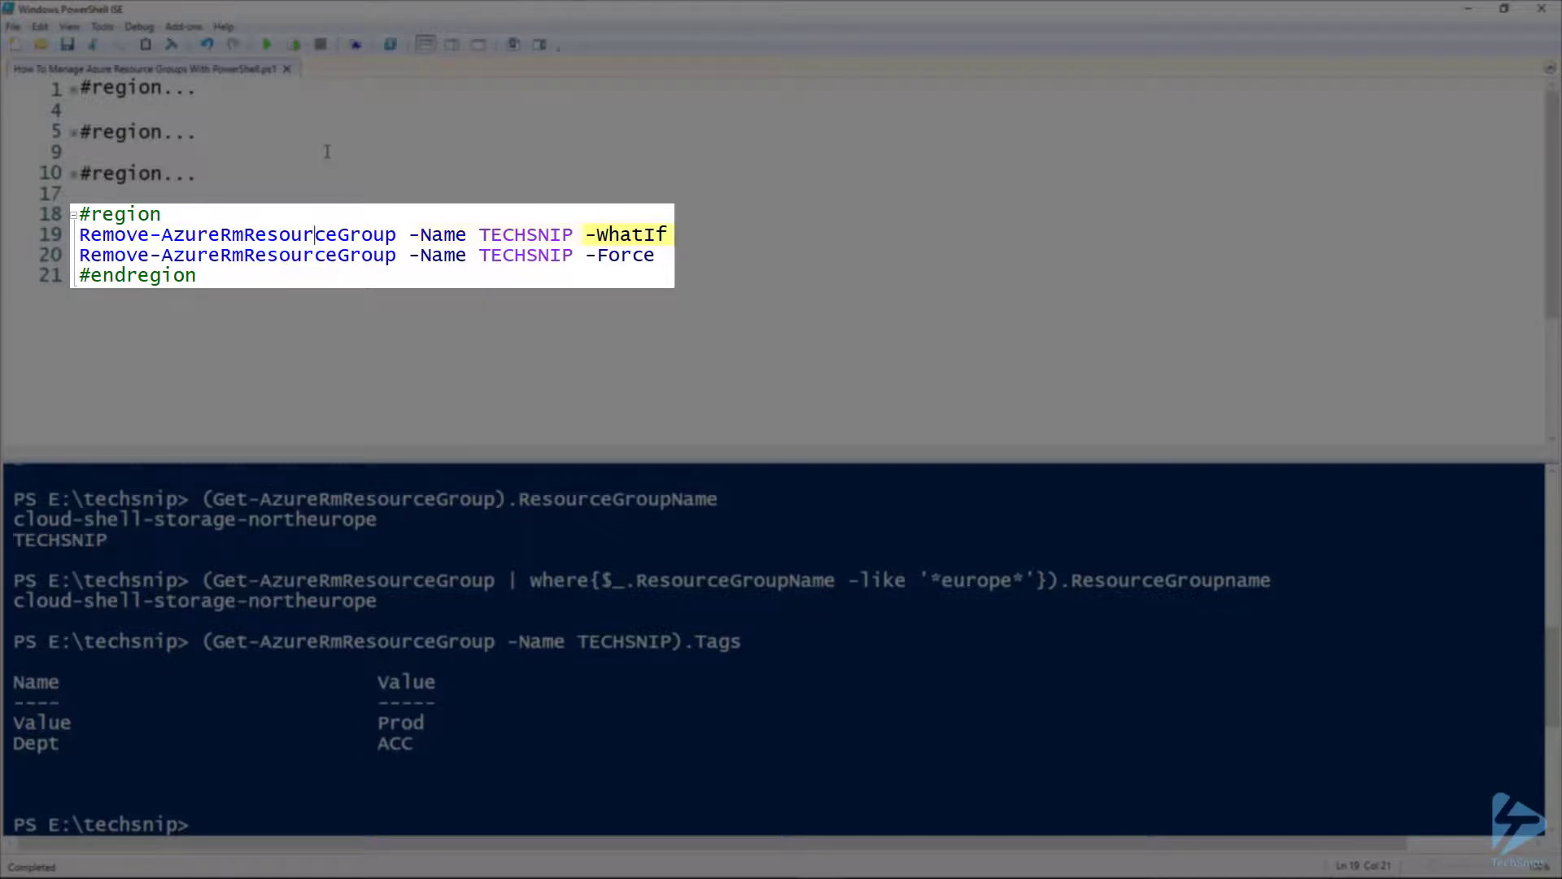
mouse_move(295, 44)
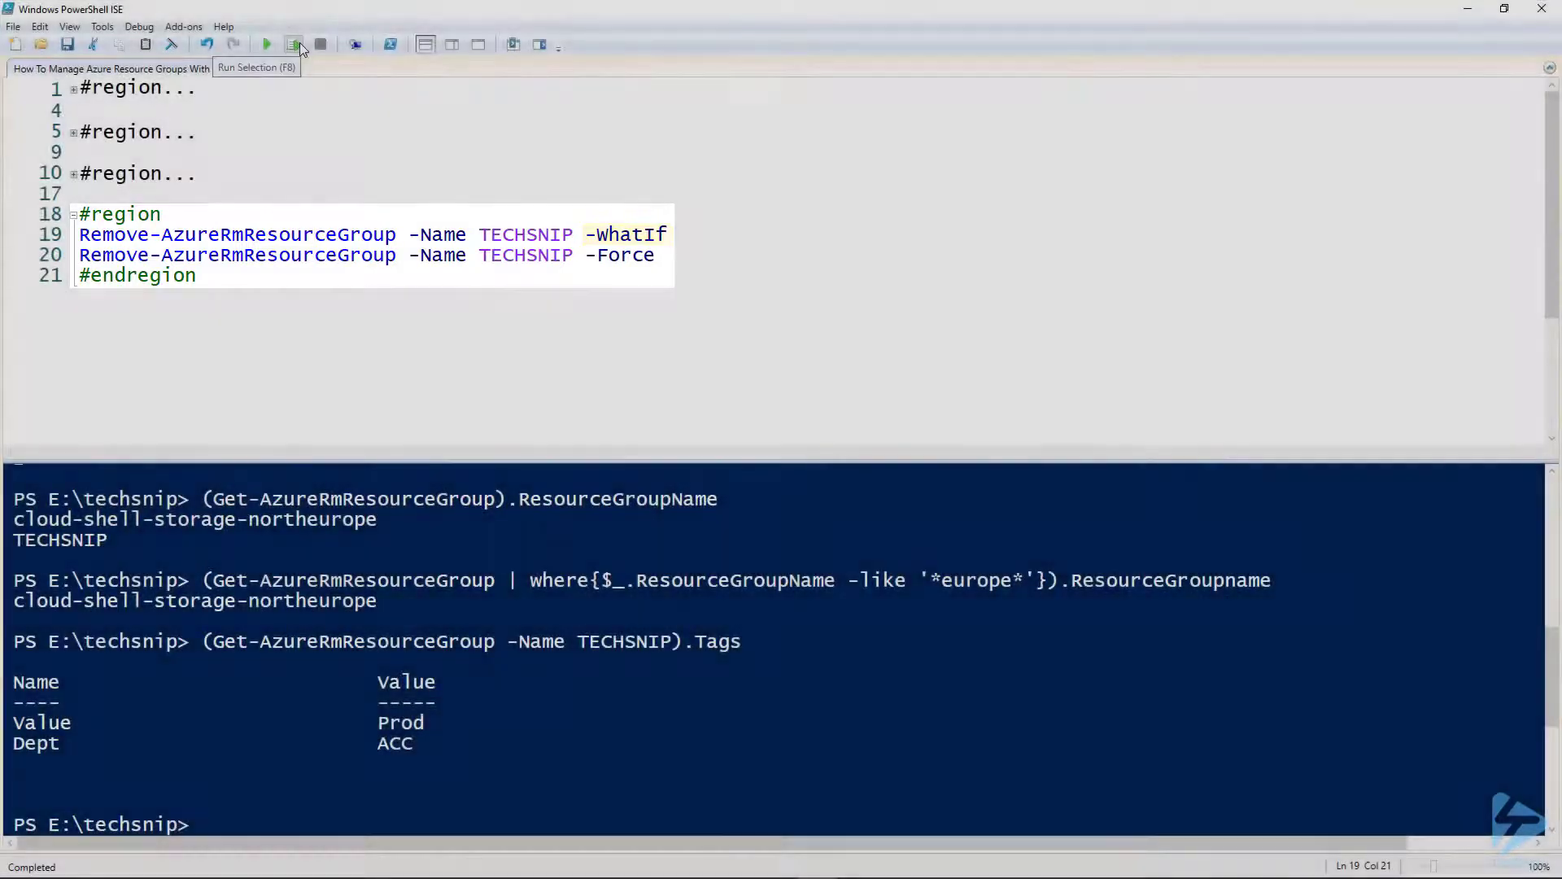
- Run Remove-AzureRmResourceGroup on TECHSNIP with -WhatIf, then -Force, and refresh the portal's Resource groups
left_click(294, 44)
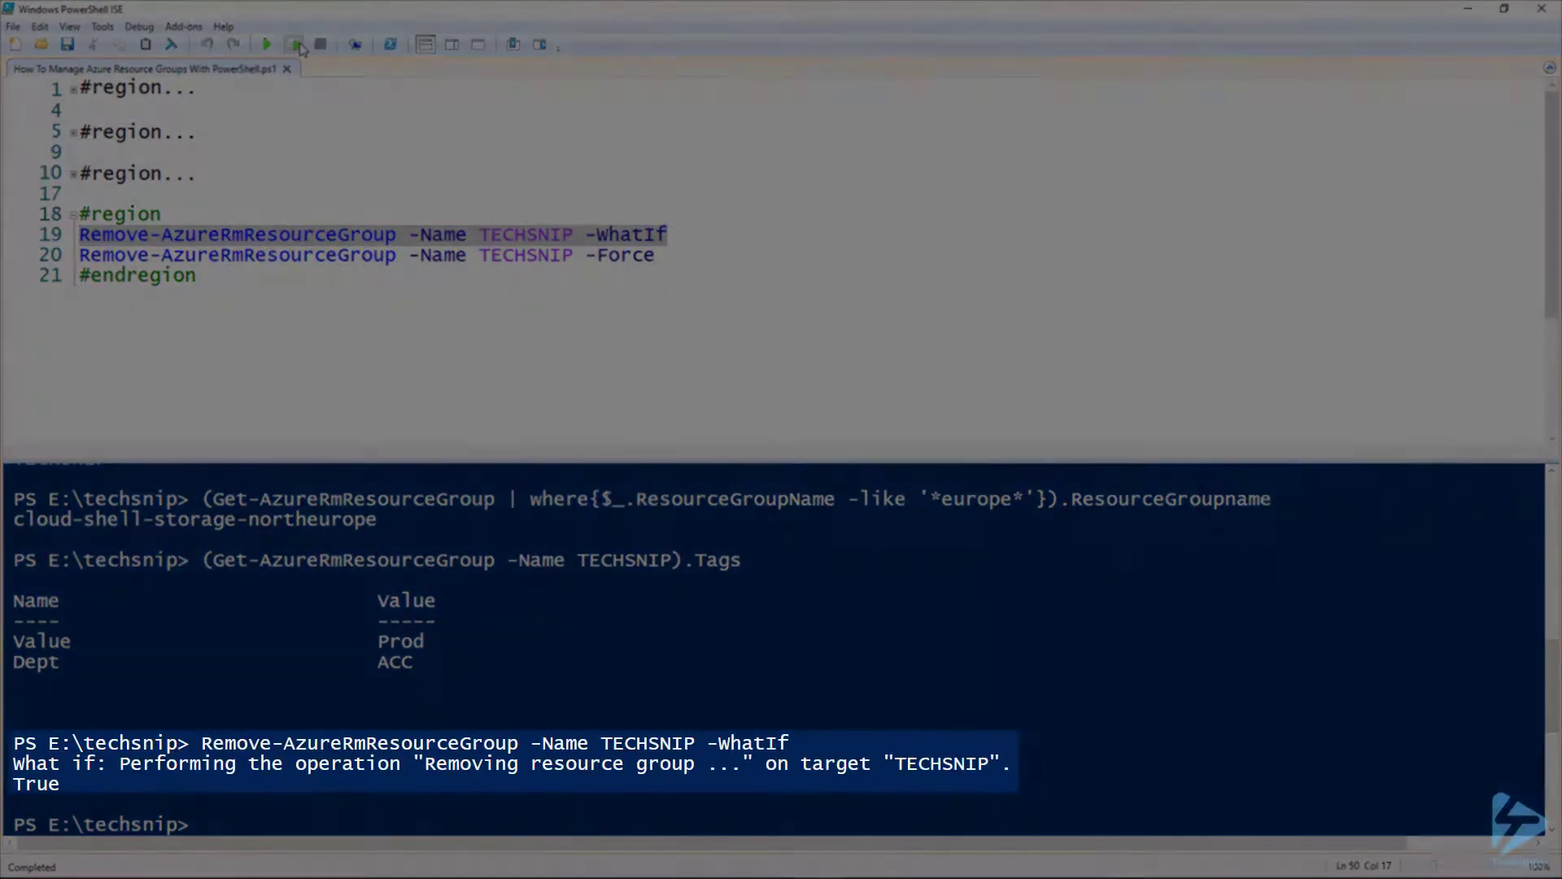
left_click(291, 254)
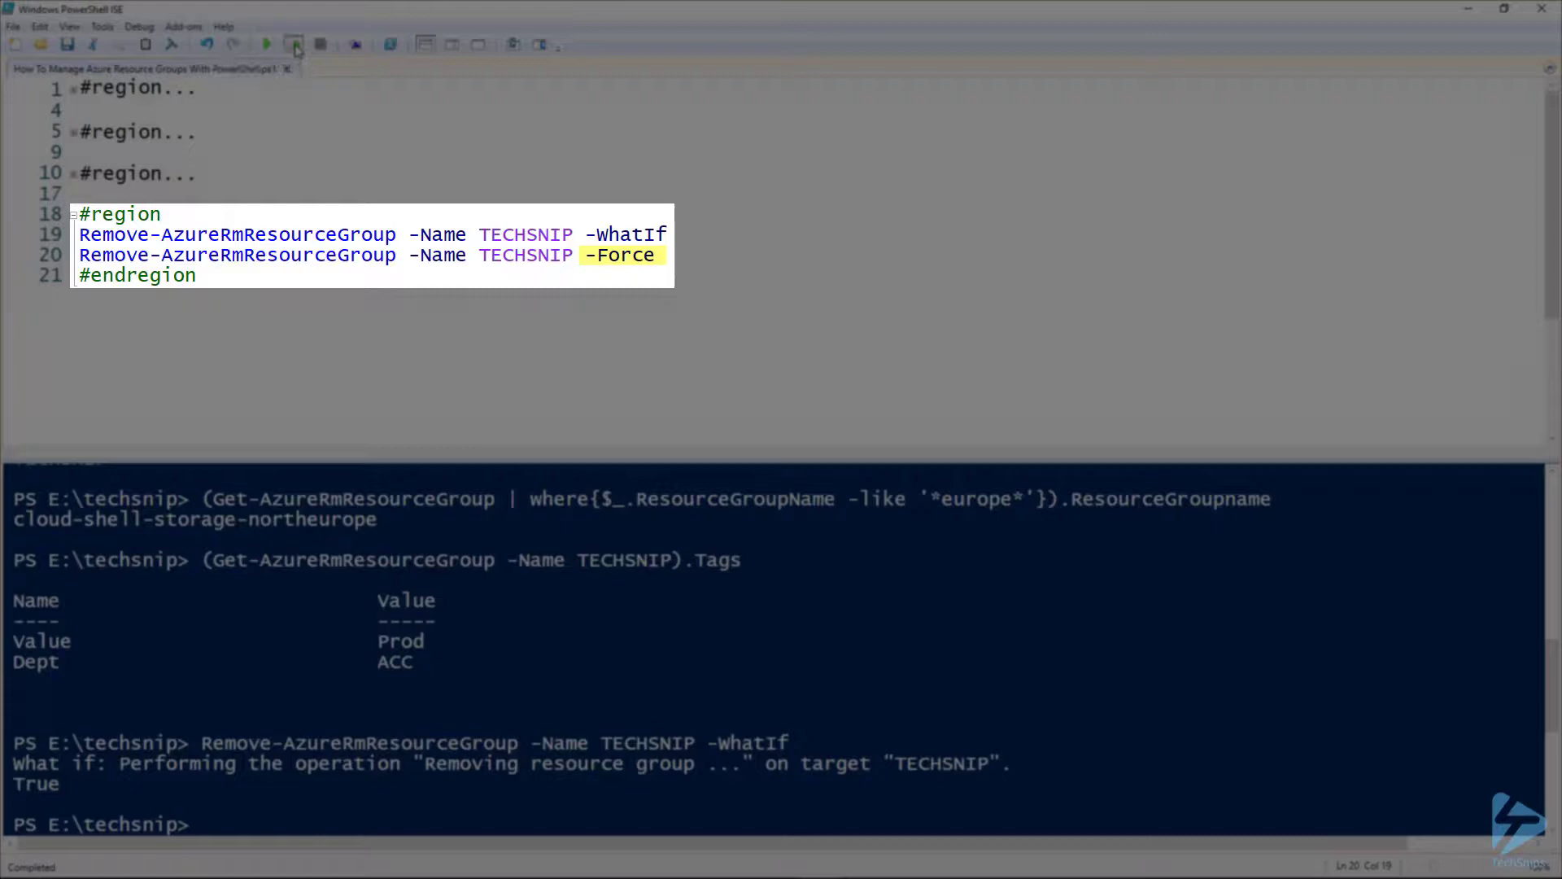
left_click(293, 42)
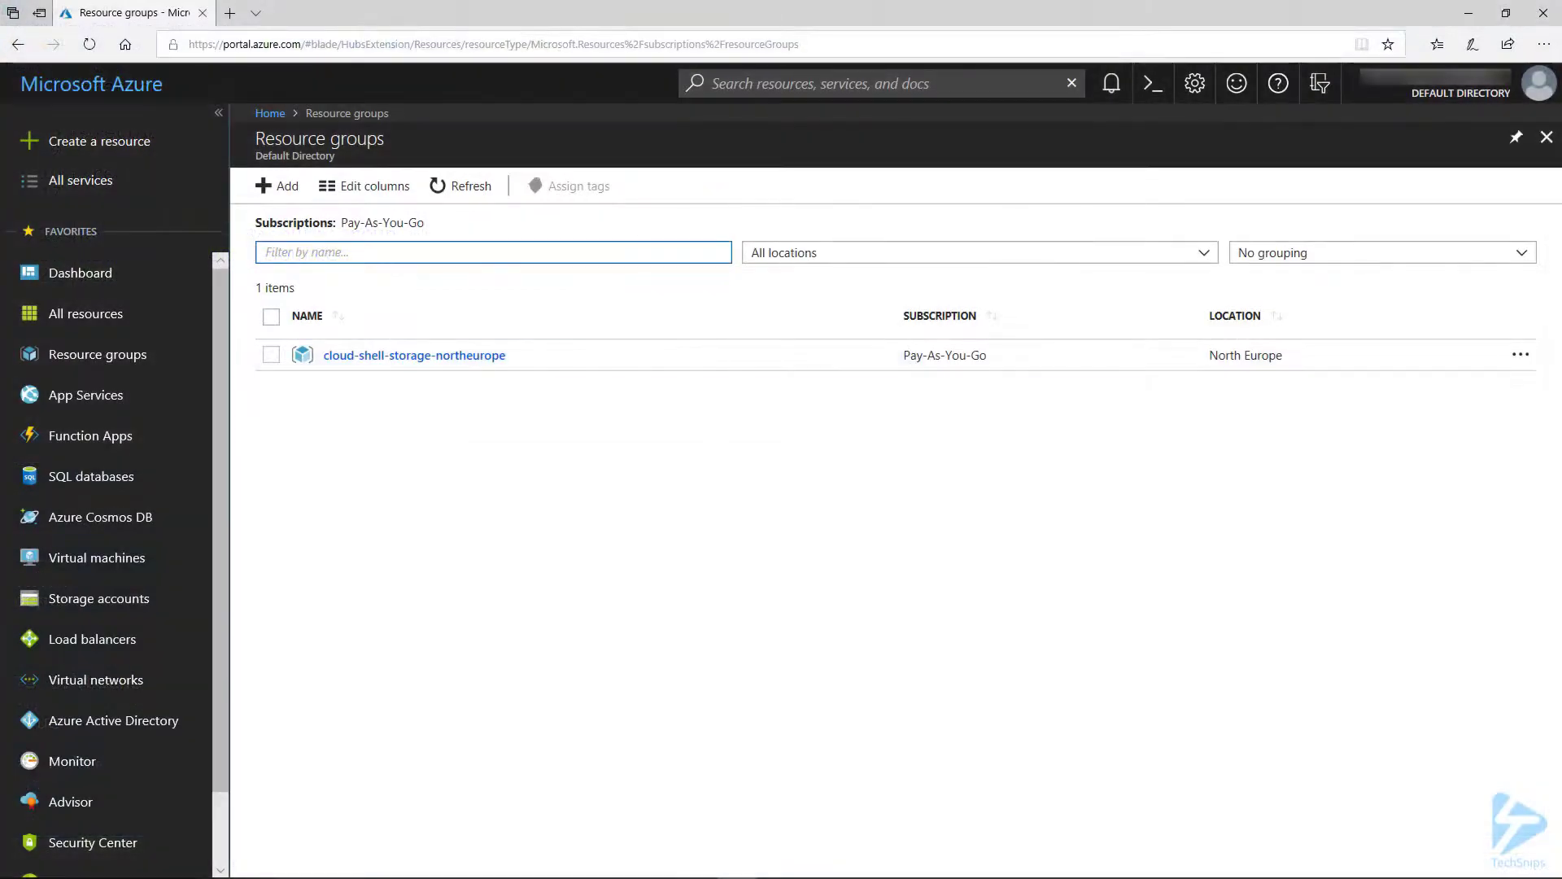
left_click(96, 353)
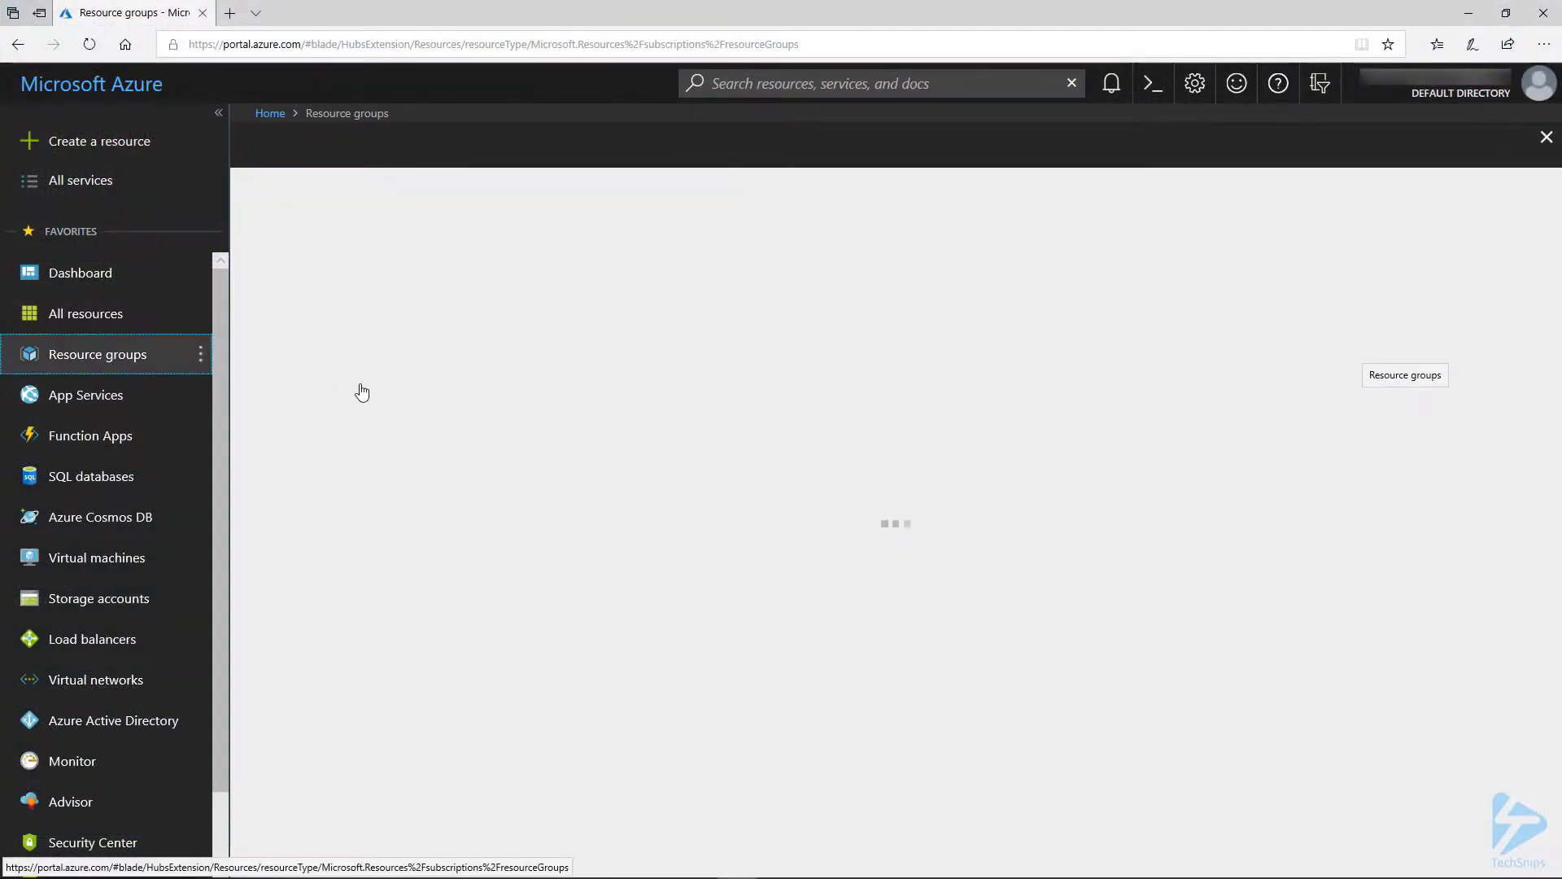